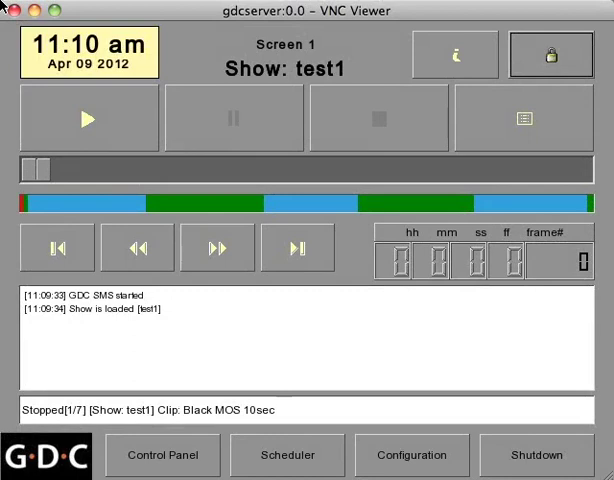
Open the GDC server's system information screen via Configuration
left_click(162, 455)
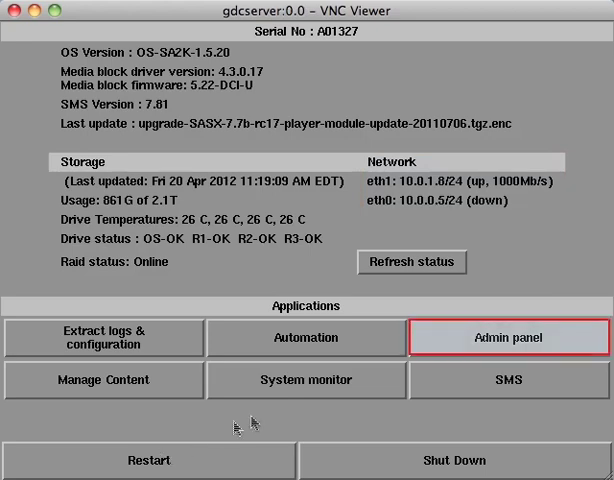
Open the admin panel and log in as user gdc
left_click(509, 338)
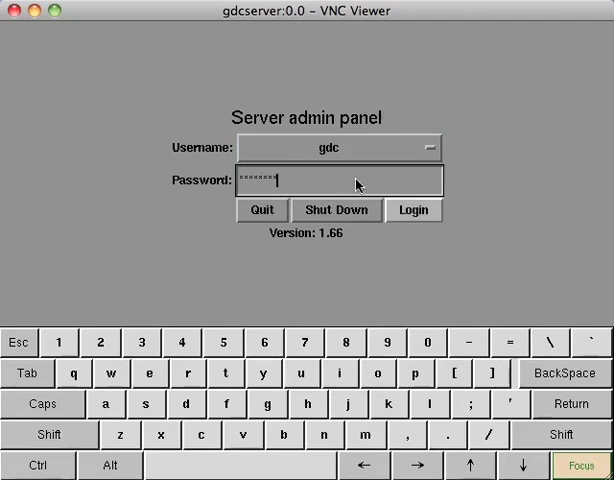
left_click(414, 210)
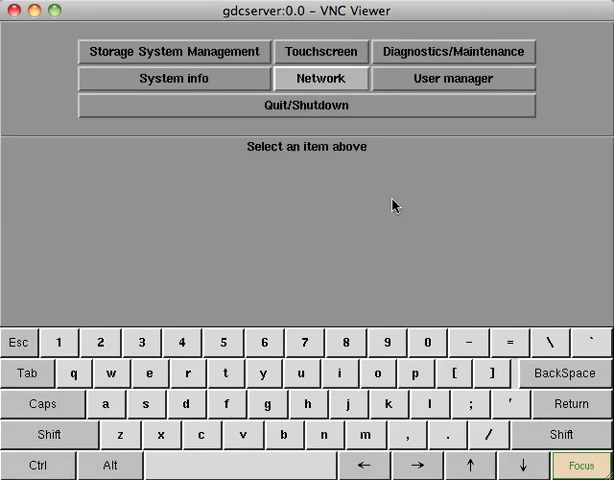
Open the Network section of the admin panel
left_click(320, 78)
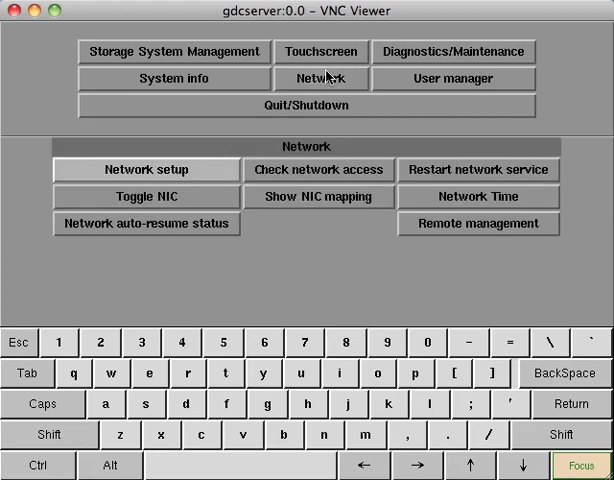
mouse_move(178, 167)
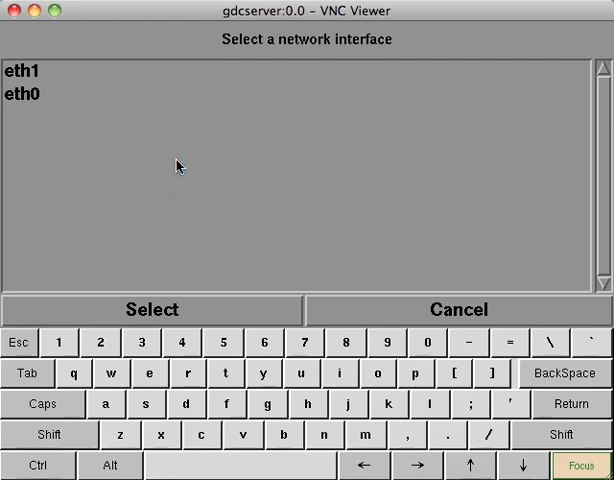
Select eth1 to open its IP 10.0.1.8, netmask 255.255.255.0, gateway 10.0.1.4 settings
left_click(28, 71)
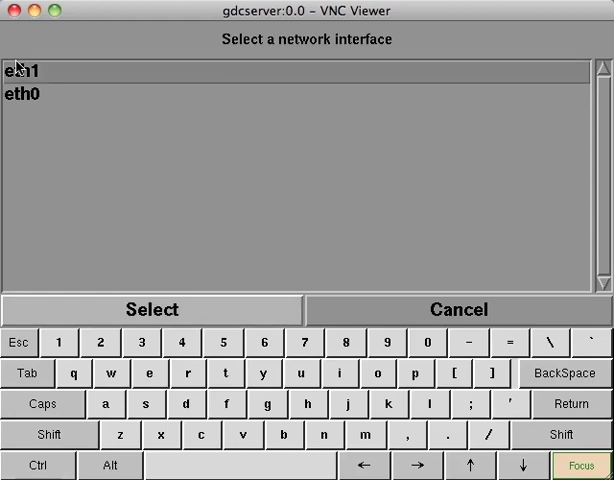
mouse_move(147, 309)
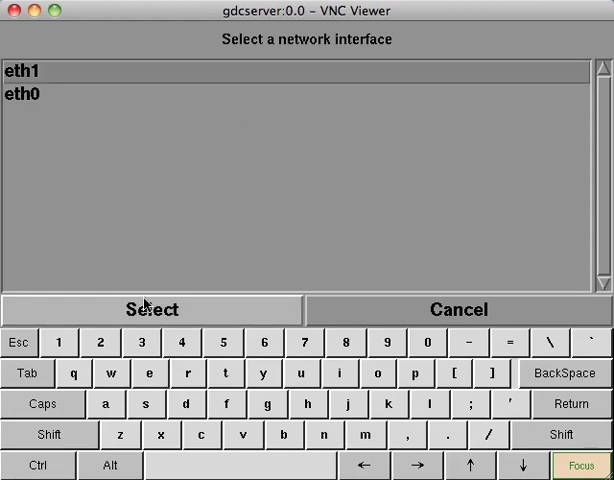
left_click(149, 309)
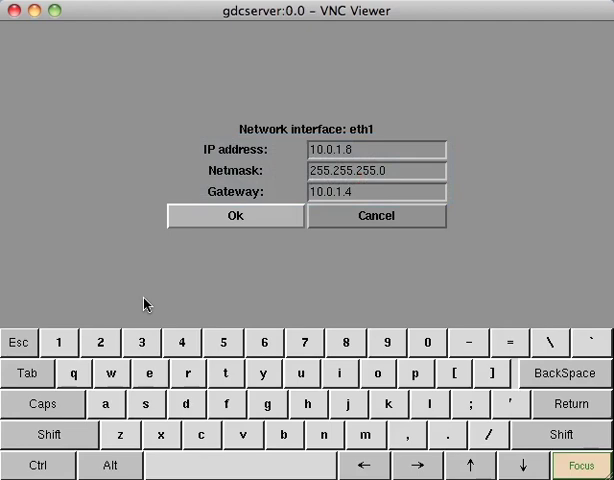
Save the eth1 settings and dismiss the 'Network configuration has changed' notice
left_click(233, 216)
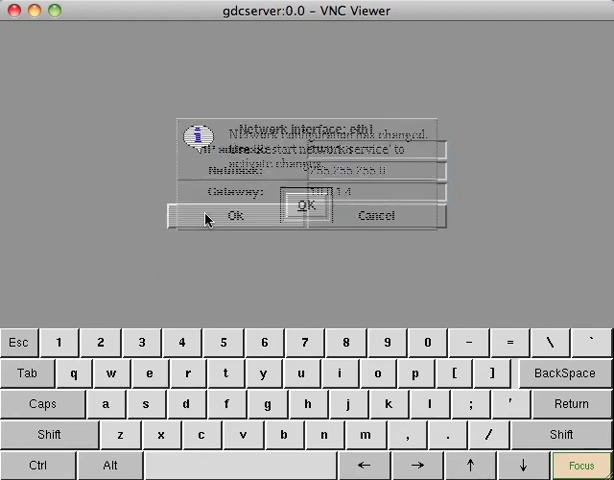
left_click(235, 215)
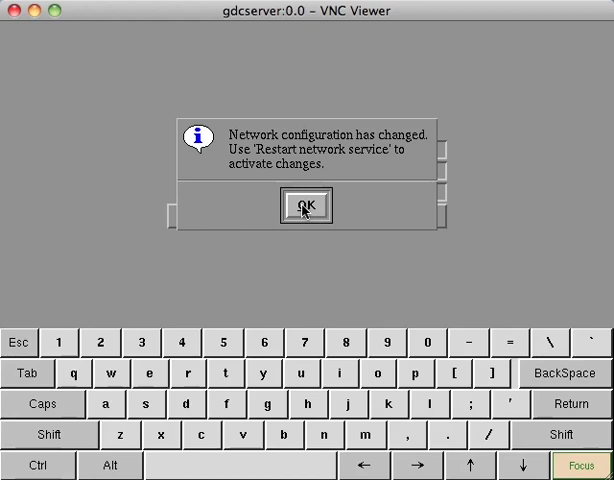
left_click(305, 205)
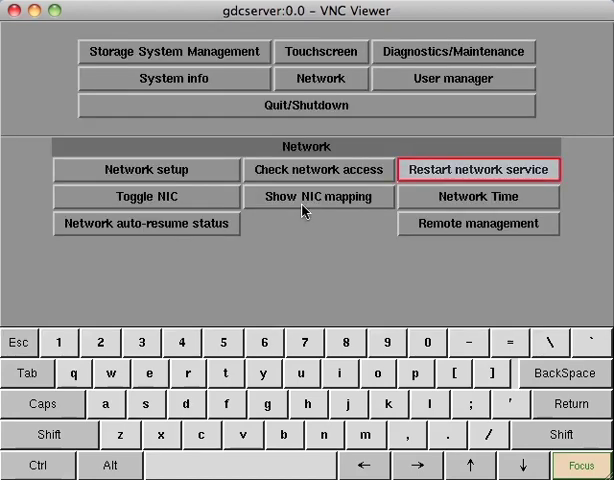